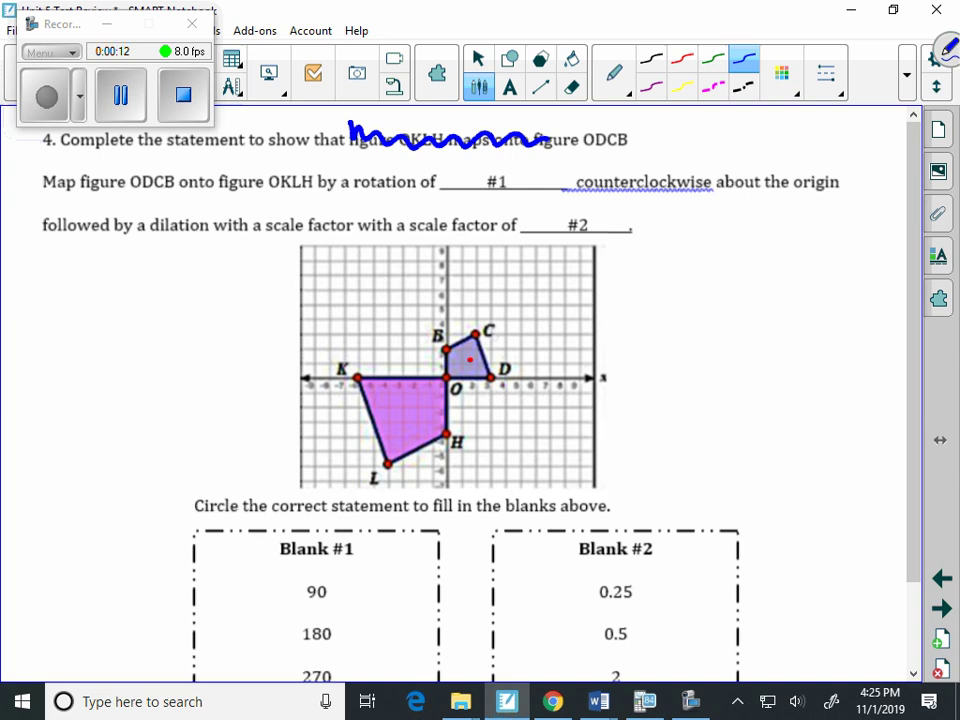
# Step: Mark a vertex of figure OKLH with a green dot
pyautogui.moveTo(544, 144); pyautogui.dragTo(676, 142)
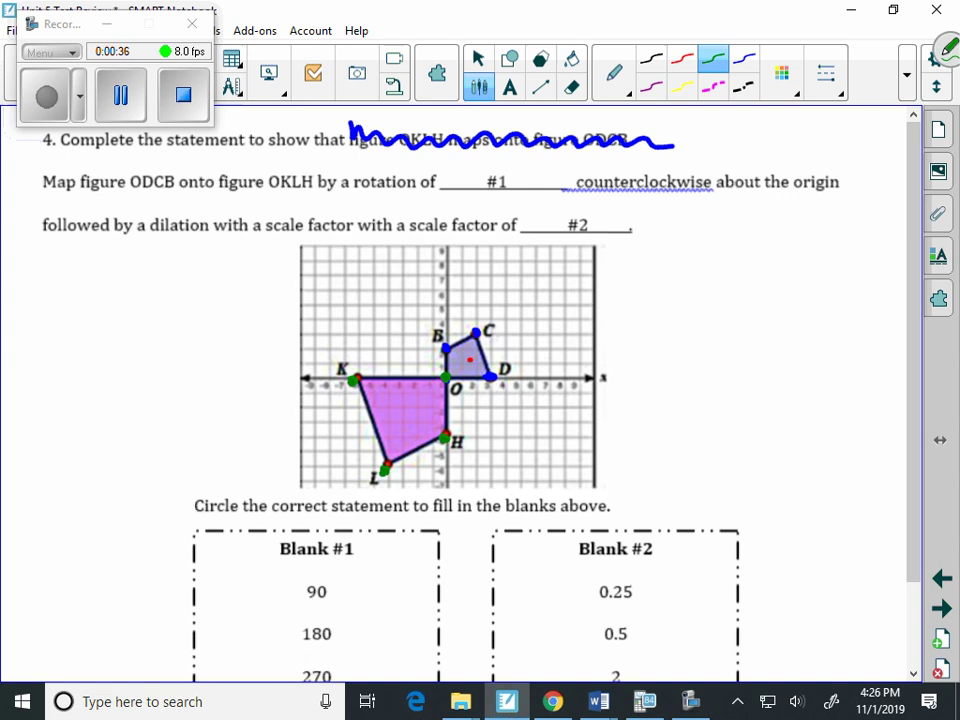
# Step: Cross out 0.25 under Blank #2 in green, scrolling down to reach it and back up
pyautogui.scroll(-3)
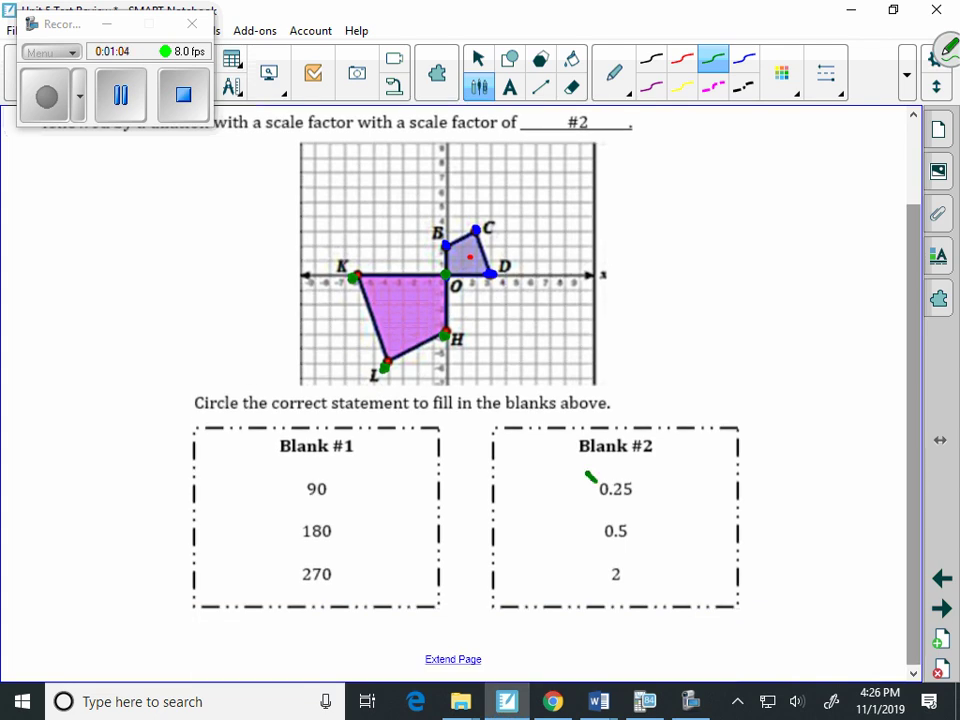
pyautogui.moveTo(592, 476); pyautogui.dragTo(644, 504)
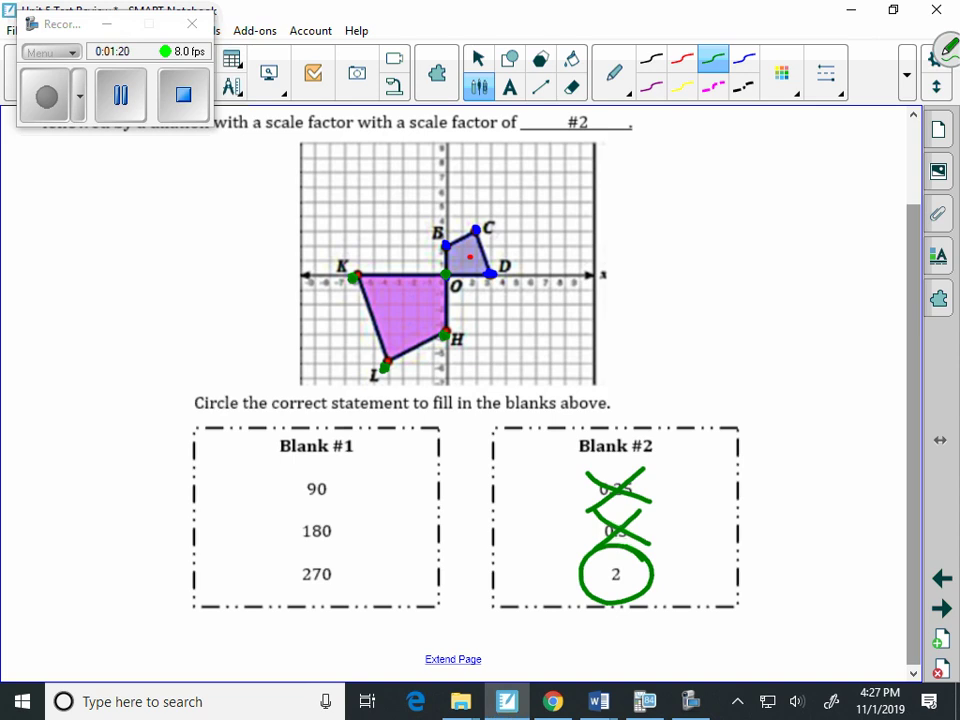
pyautogui.scroll(3)
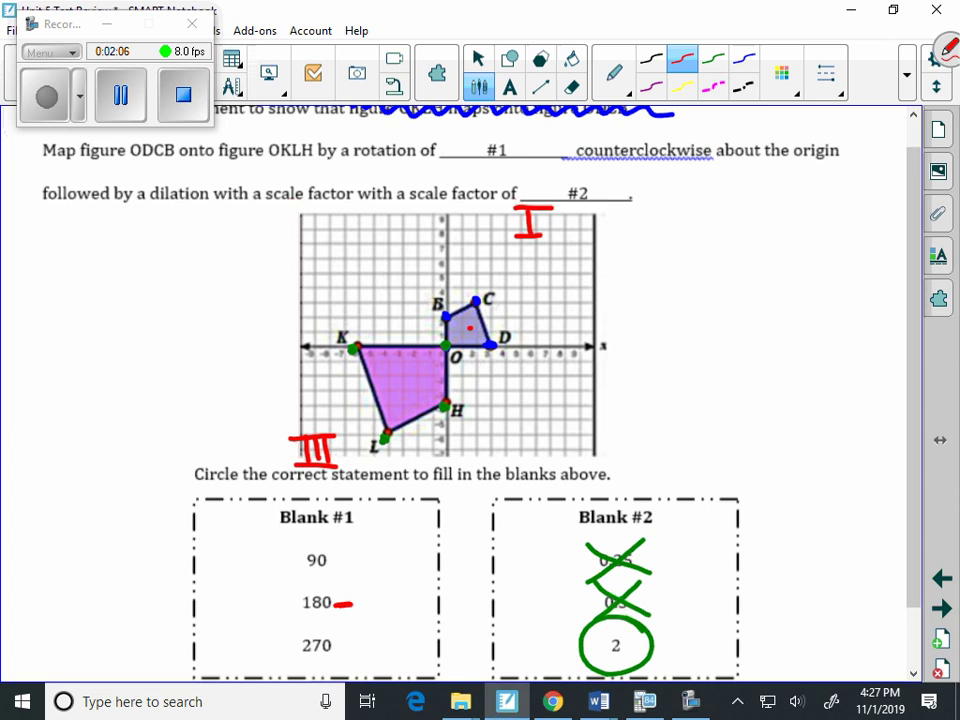
# Step: Write C(2,3) in red beside the coordinate grid
pyautogui.moveTo(650, 250); pyautogui.dragTo(624, 290)
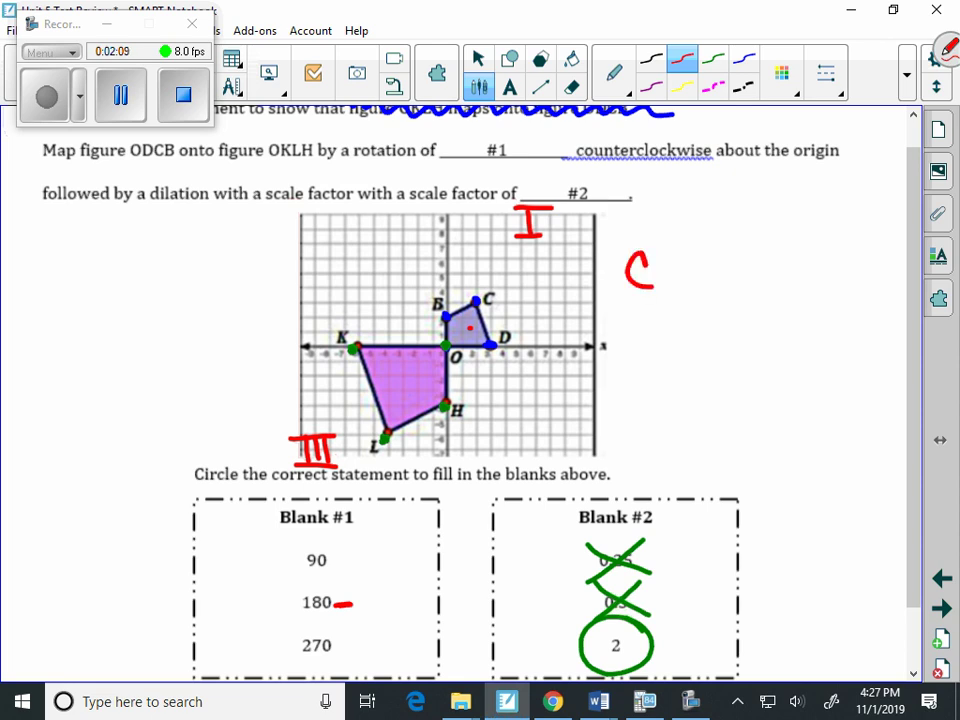
pyautogui.click(672, 264)
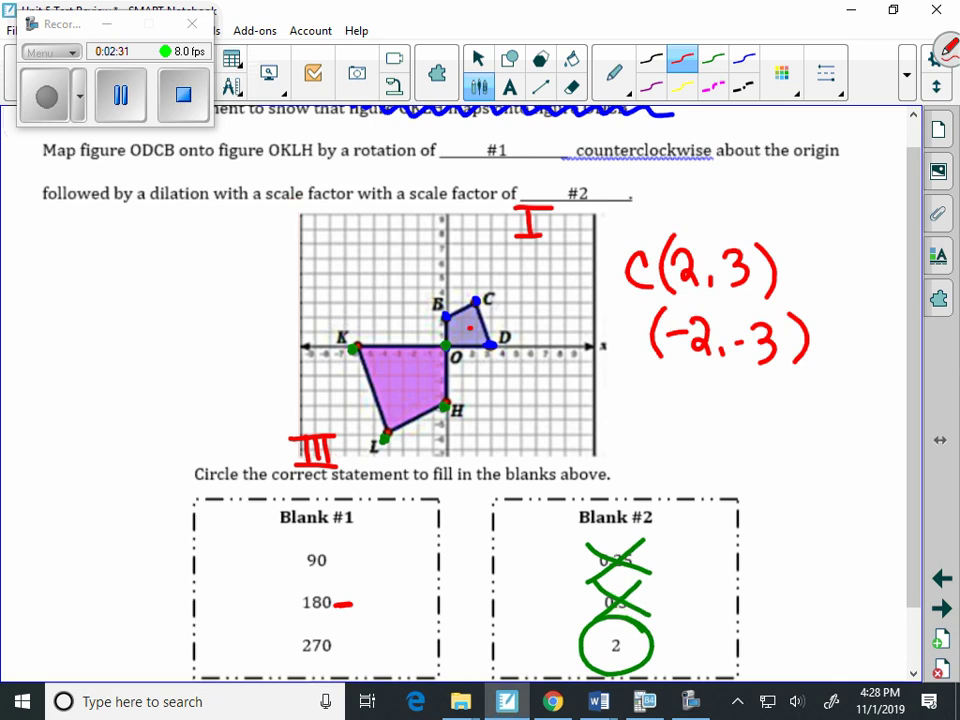
# Step: Add a red arrow under ODCB in the statement and a red dot inside OKLH
pyautogui.click(416, 392)
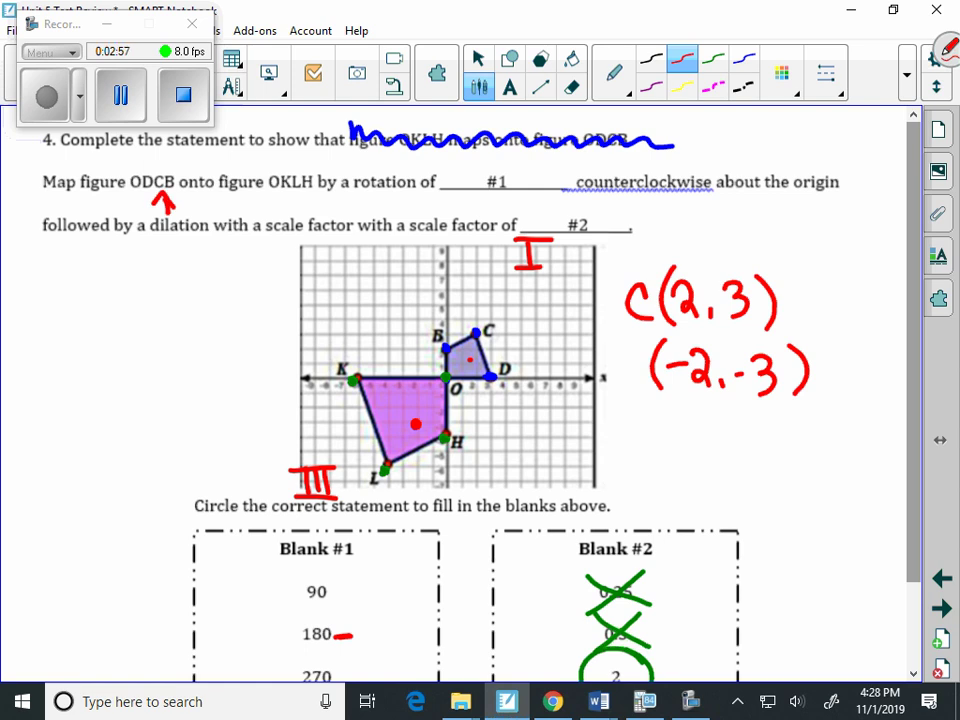
pyautogui.click(294, 204)
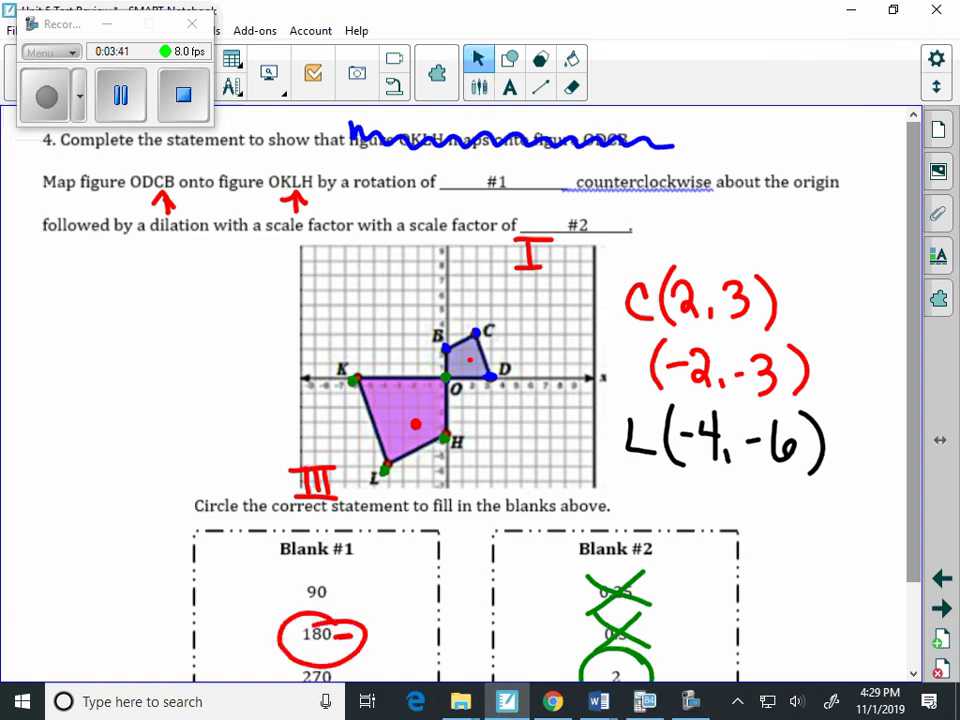
# Step: Scroll down to the Blank #2 section after circling 180
pyautogui.scroll(-3)
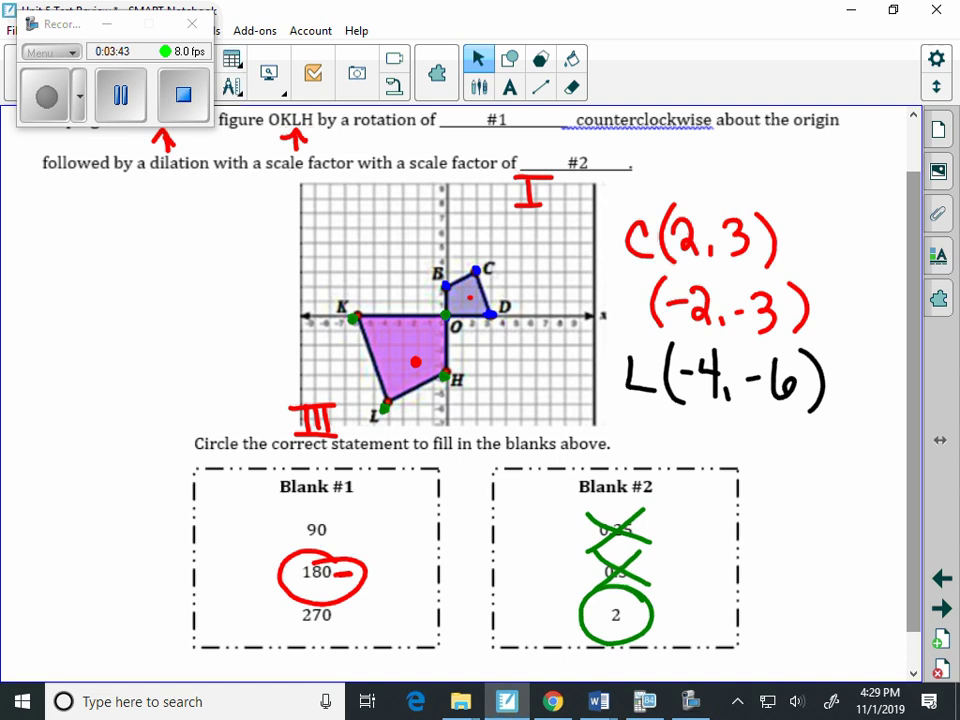